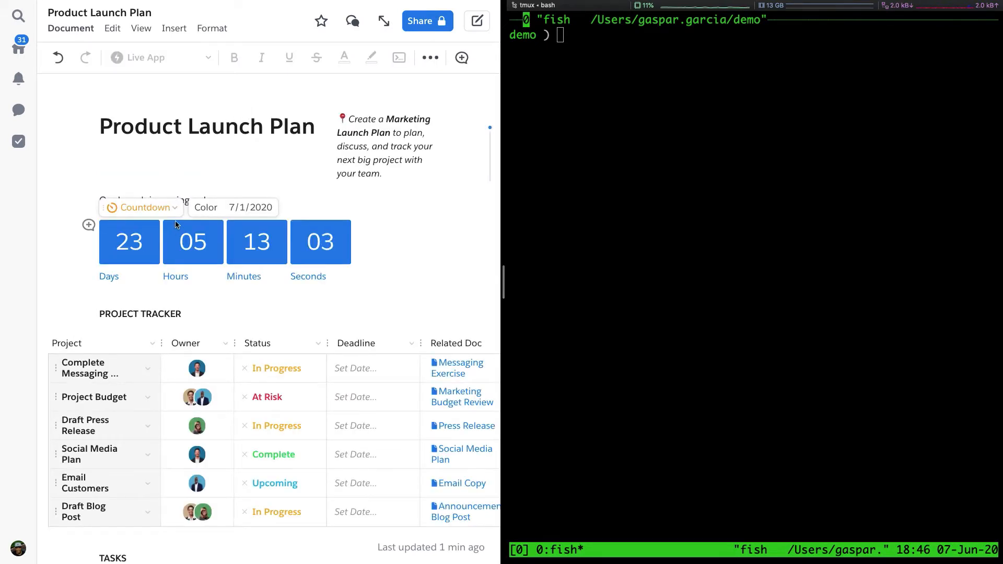
# Select the document's countdown timer and choose Codey's relationship type
pyautogui.click(197, 396)
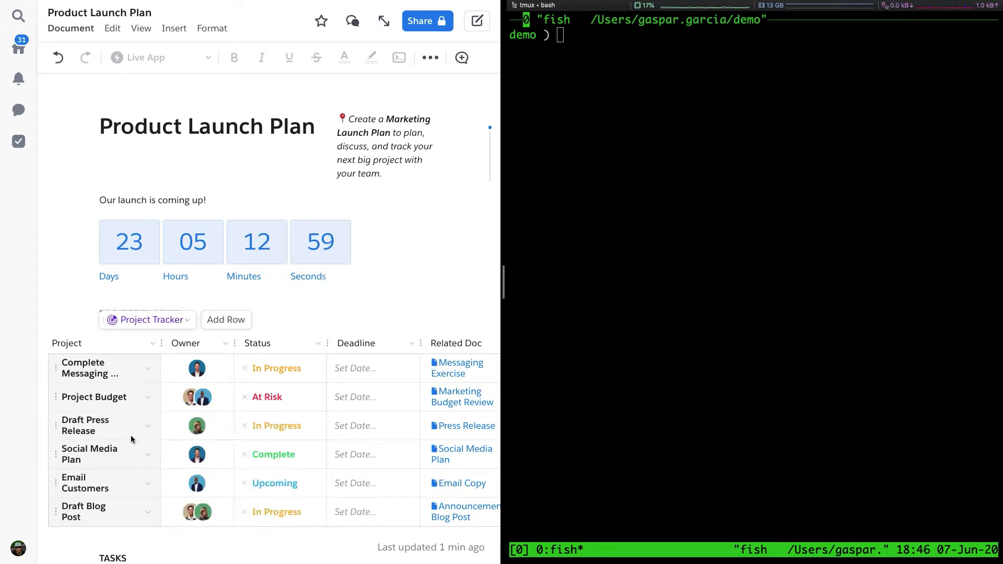
pyautogui.scroll(-3)
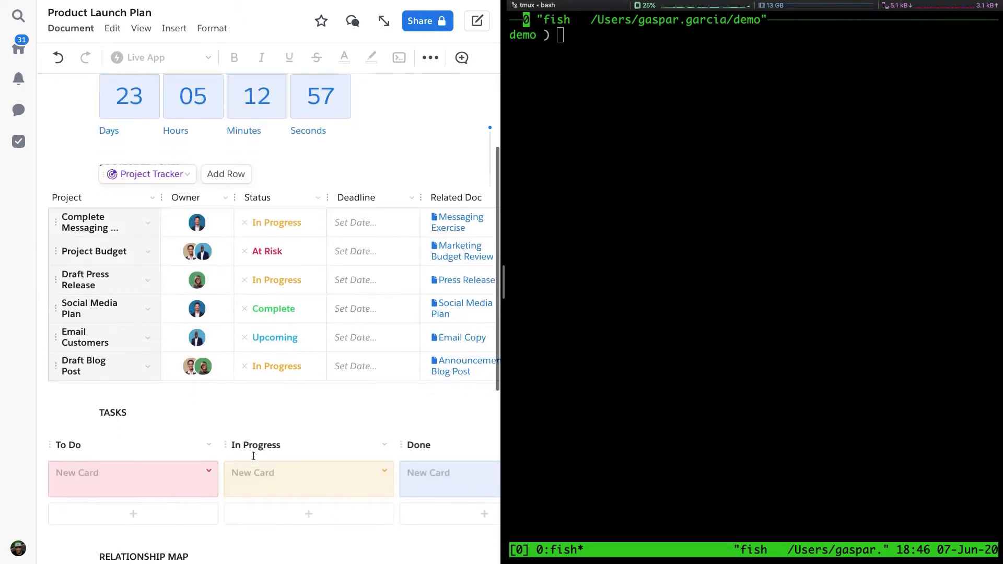
pyautogui.scroll(-3)
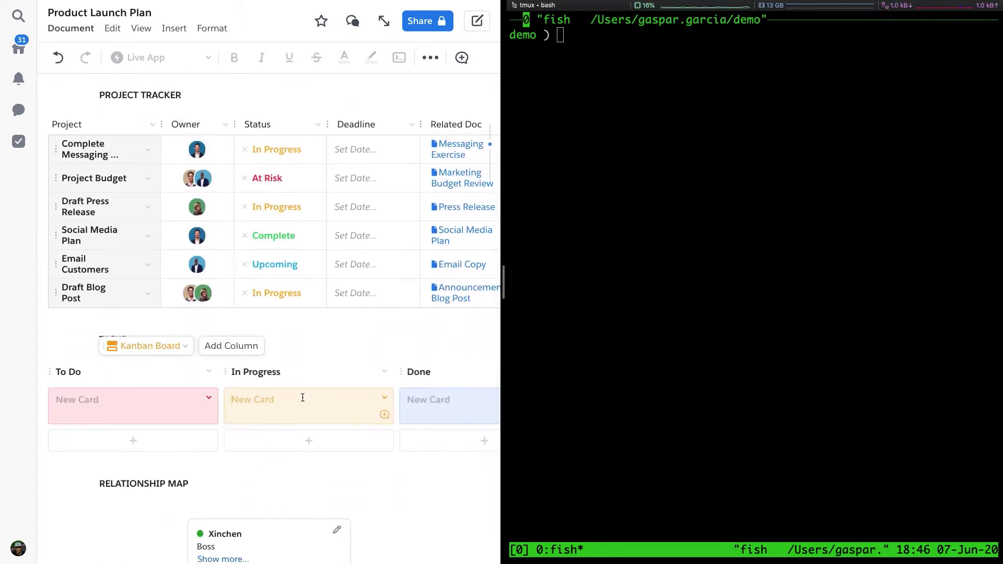
pyautogui.scroll(-3)
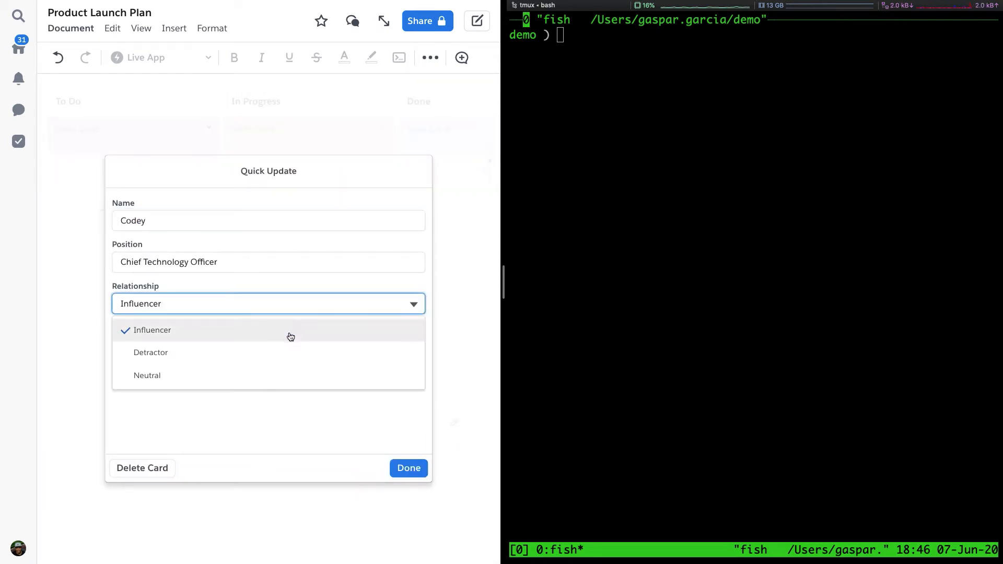
pyautogui.click(408, 467)
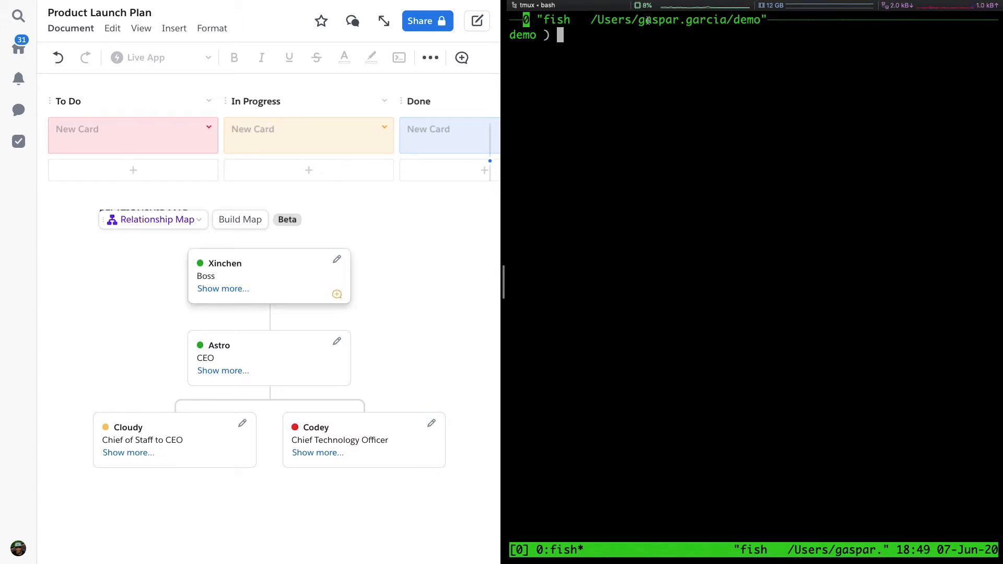
# Run quip-cli, then create and enter the trailhead-weather folder
pyautogui.write('quip-cli')
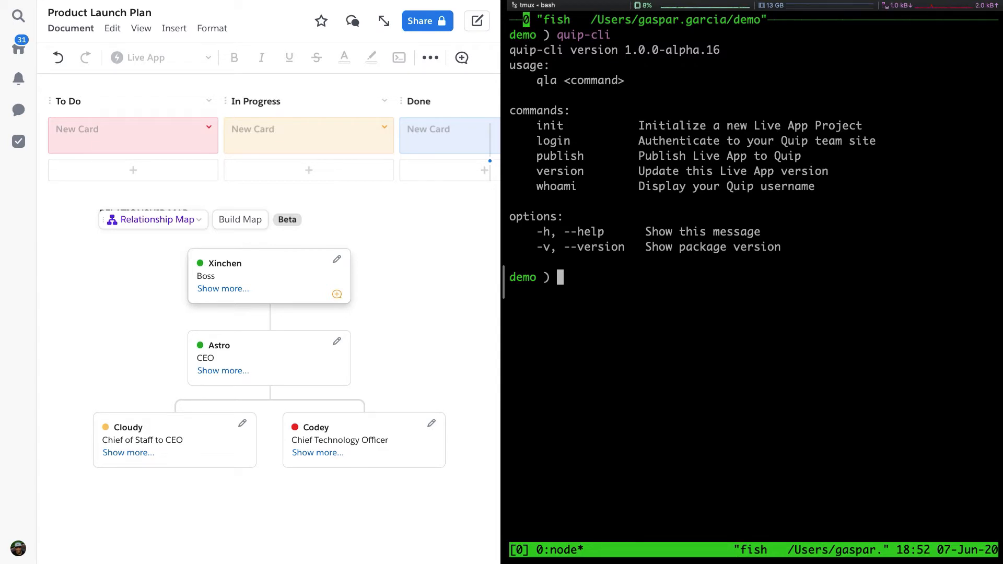
pyautogui.write('mkdir trailhead-map')
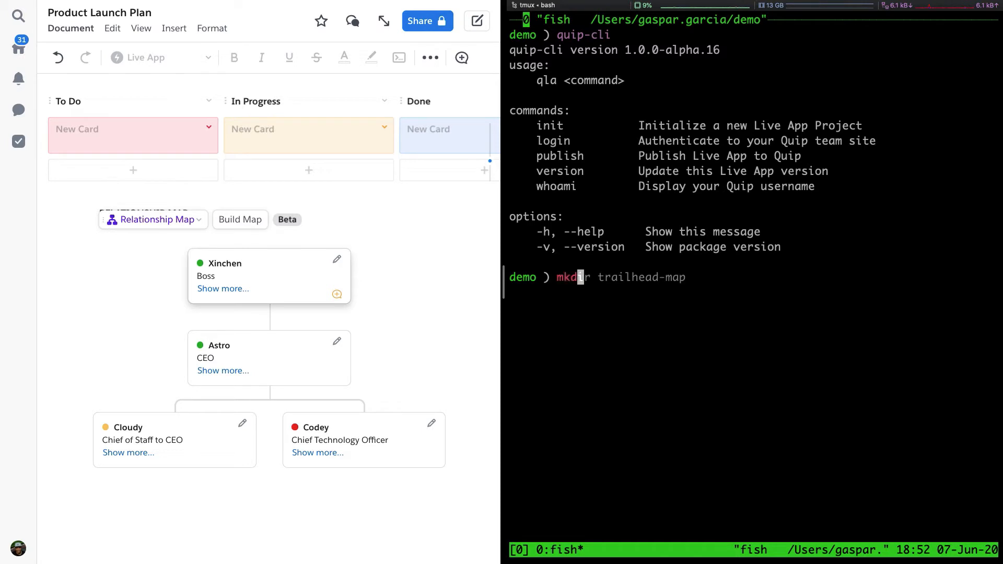
pyautogui.write('trailhead-weather')
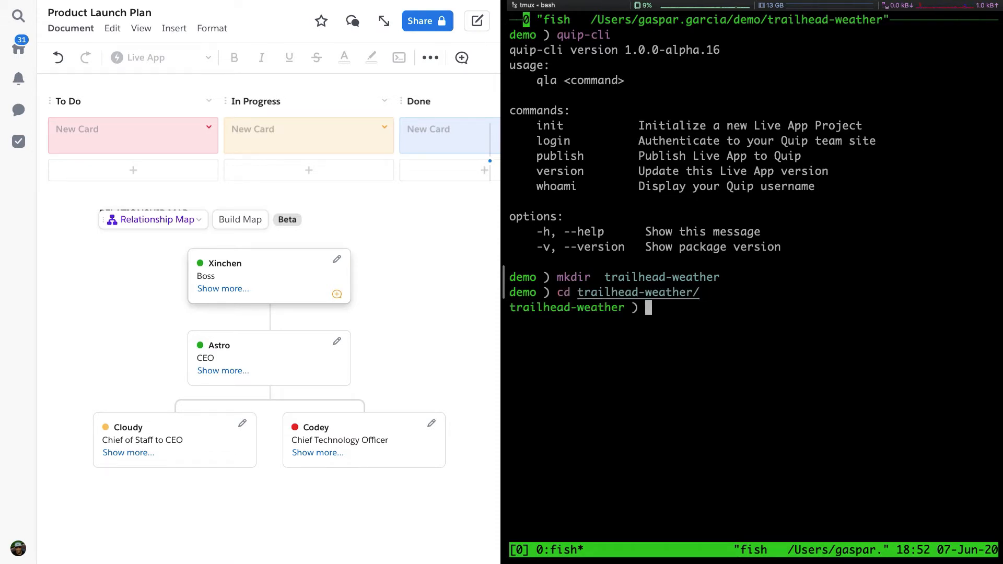
# Initialize the Trailhead Weather Live App with qla init, choosing TypeScript and webpack
pyautogui.write('qla init')
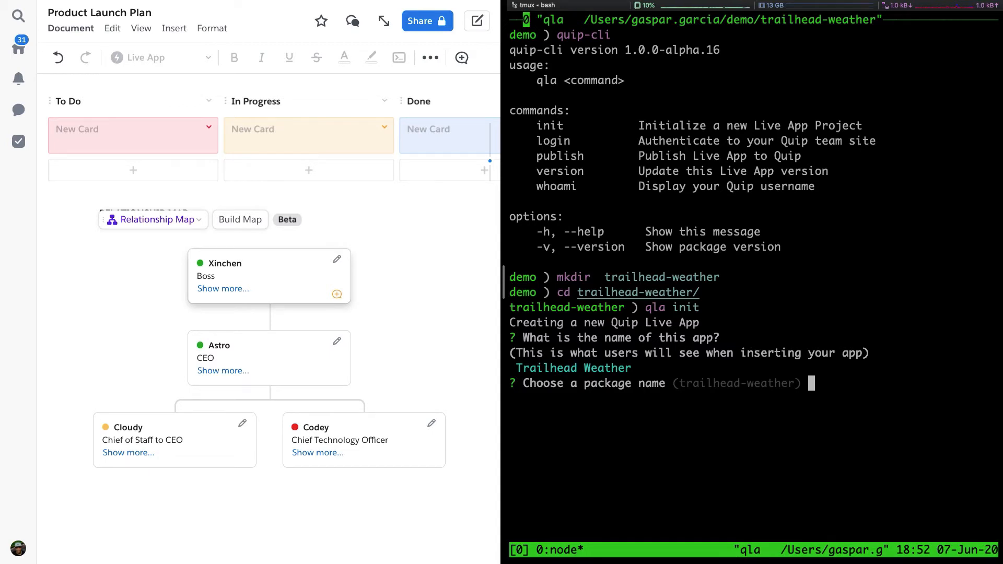
pyautogui.press('enter')
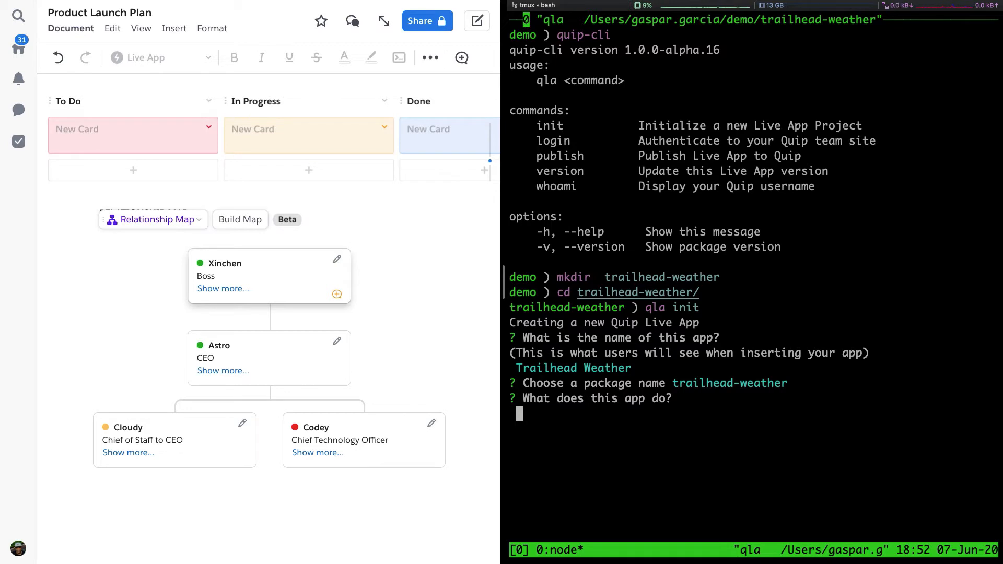
pyautogui.write('Shows tra')
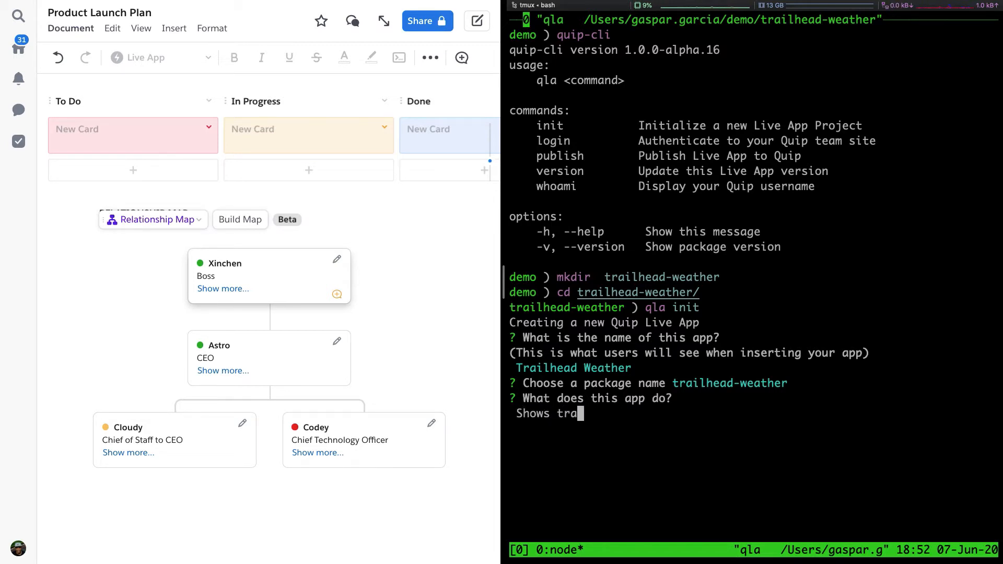
pyautogui.write('ilhead weather')
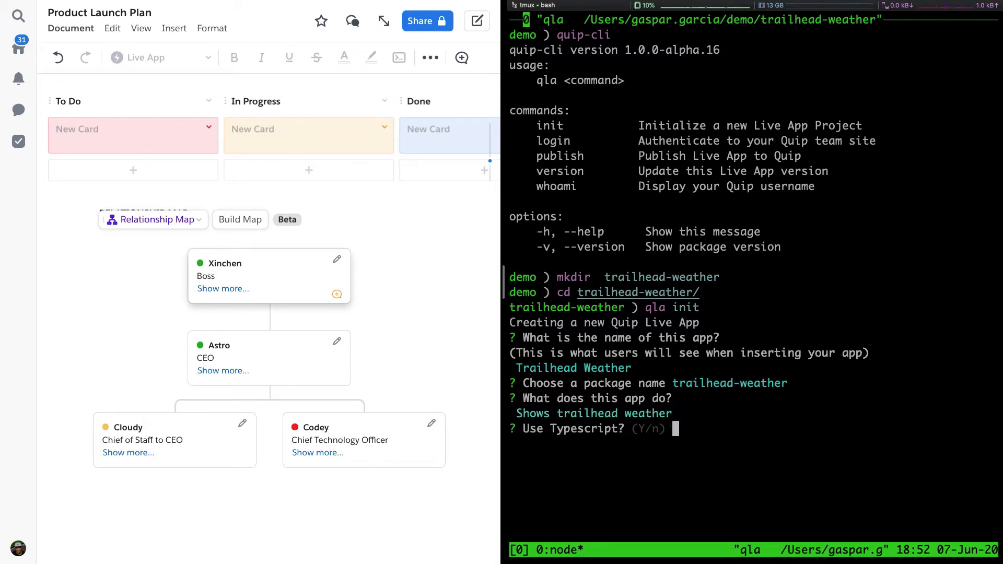
pyautogui.write('Y')
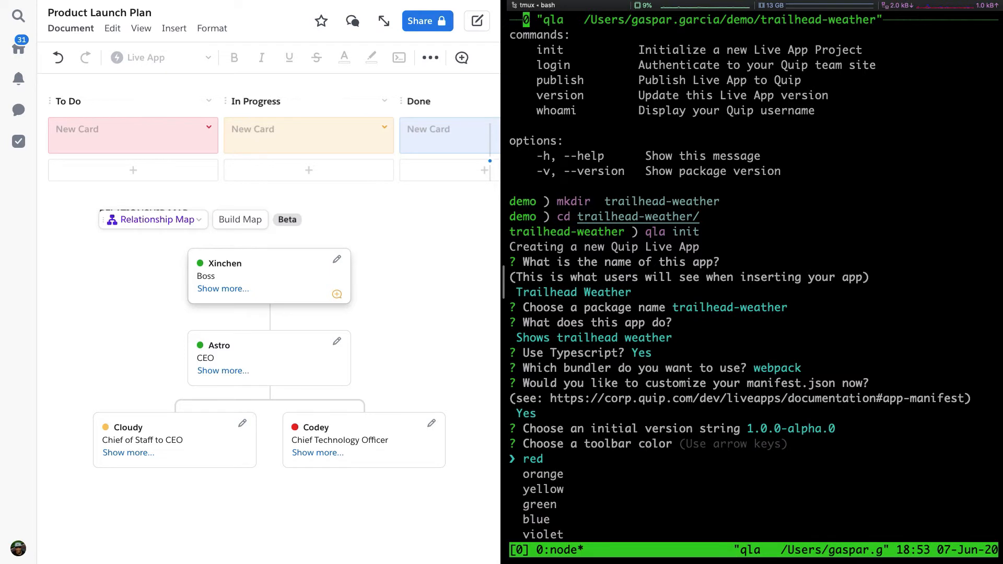
pyautogui.press('down')
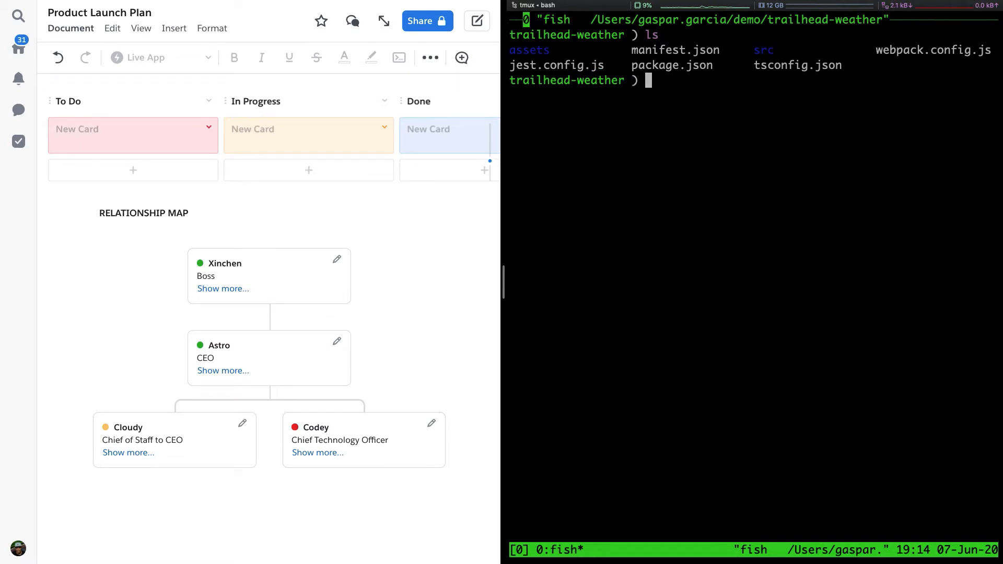
pyautogui.write('npm install')
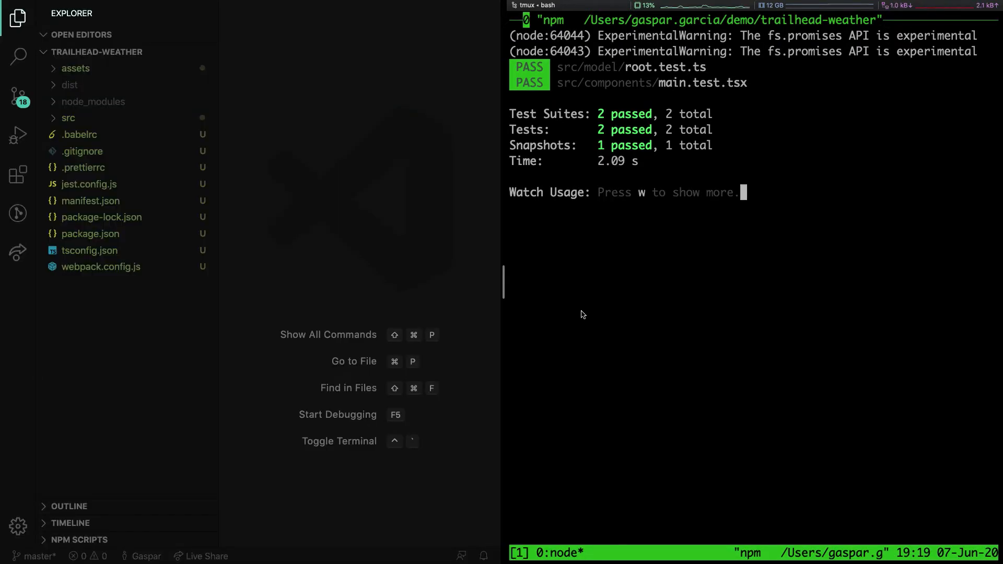
# Open main.test.tsx, scroll to its Hello, World! snapshot, and expand the model folder
pyautogui.click(68, 117)
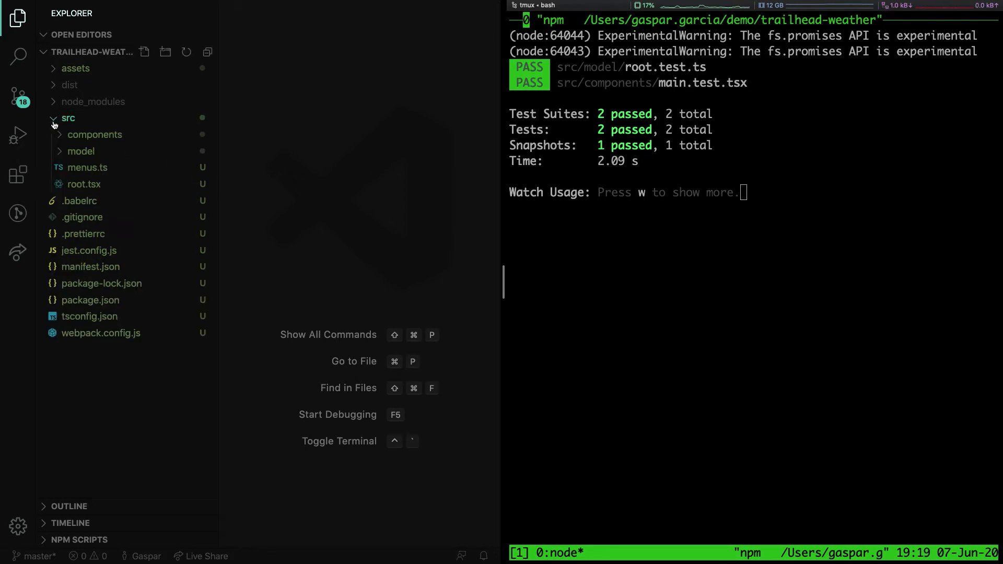
pyautogui.click(95, 134)
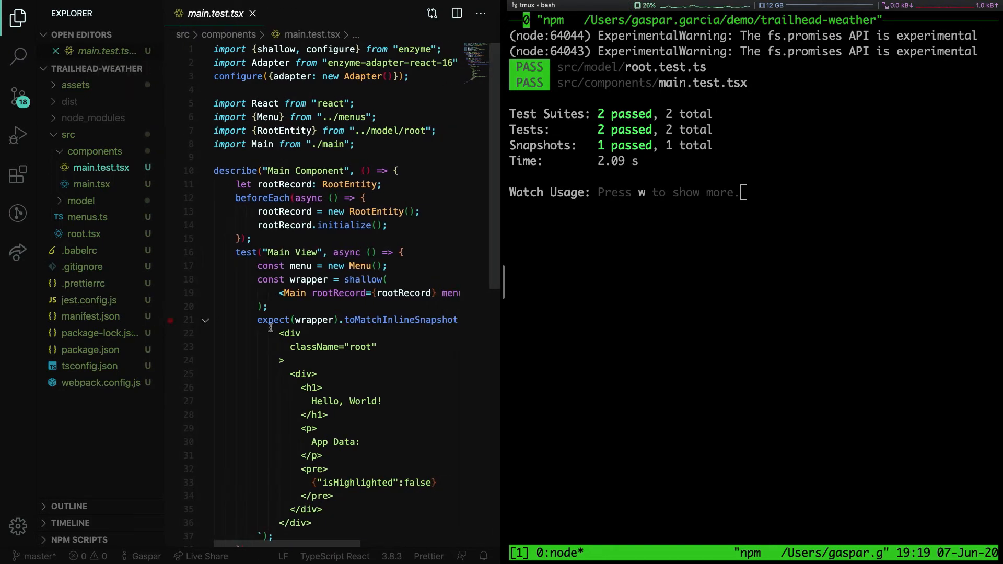
pyautogui.scroll(-3)
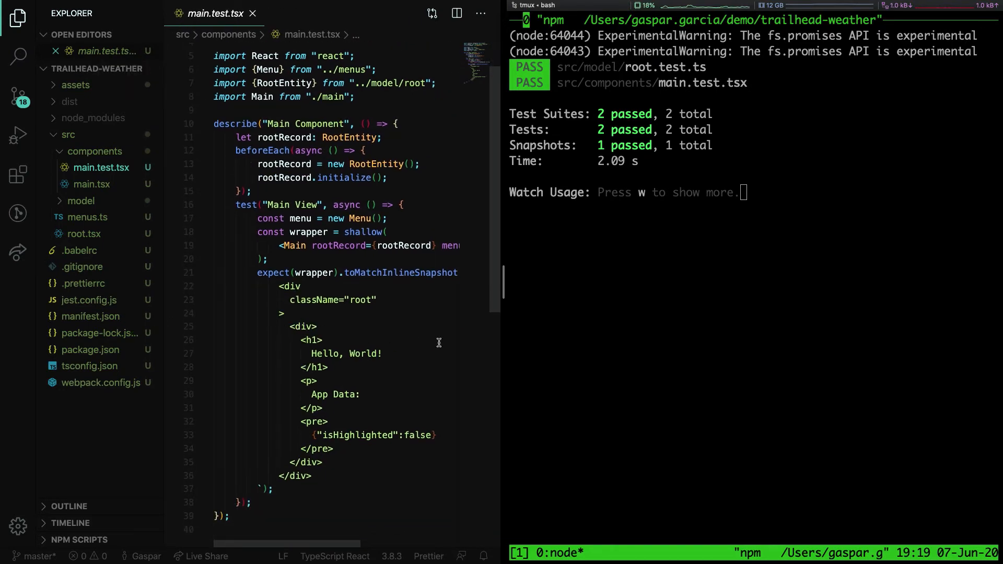
pyautogui.moveTo(350, 294)
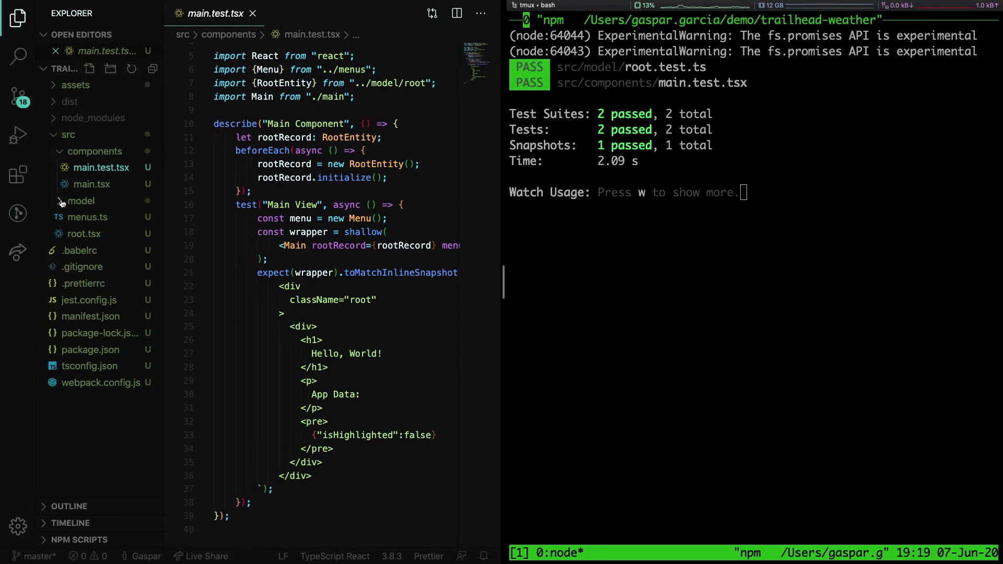
pyautogui.click(82, 200)
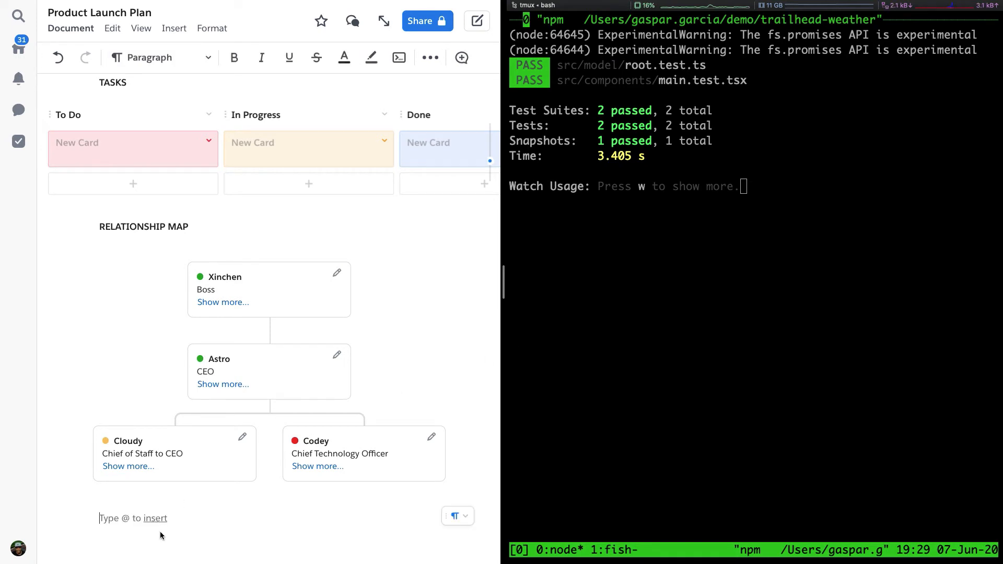
pyautogui.write('@trailhead weathe')
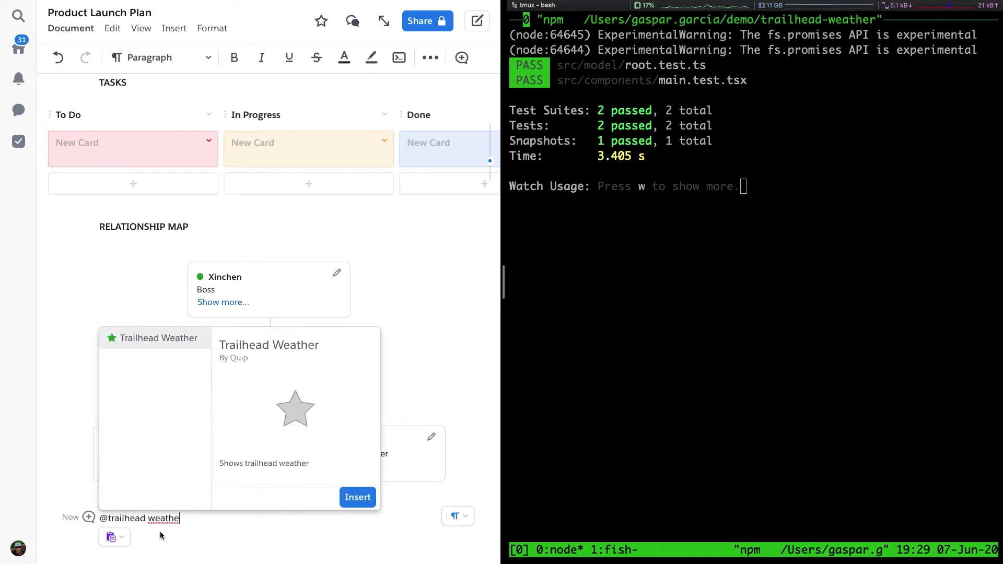
pyautogui.click(358, 496)
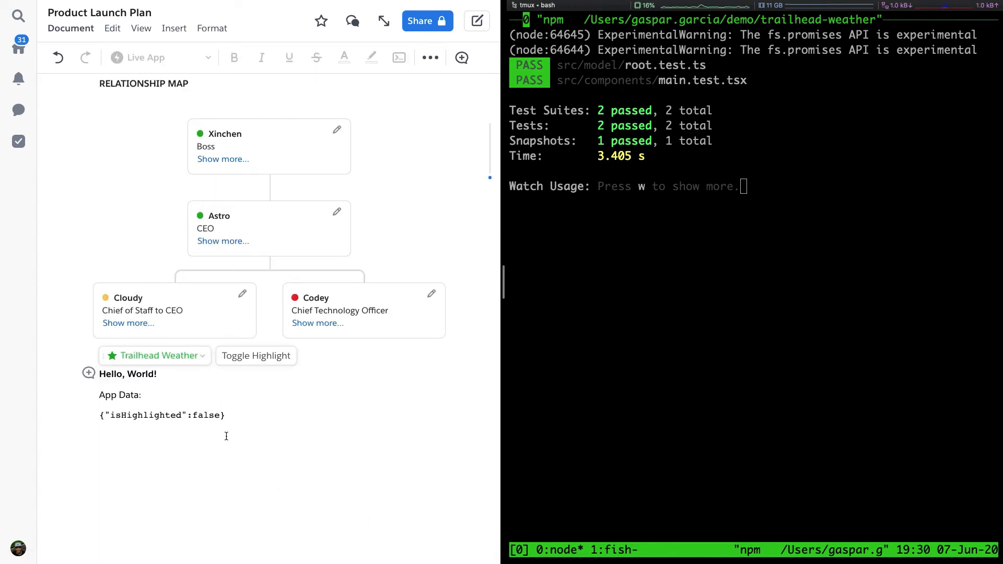
pyautogui.moveTo(241, 416)
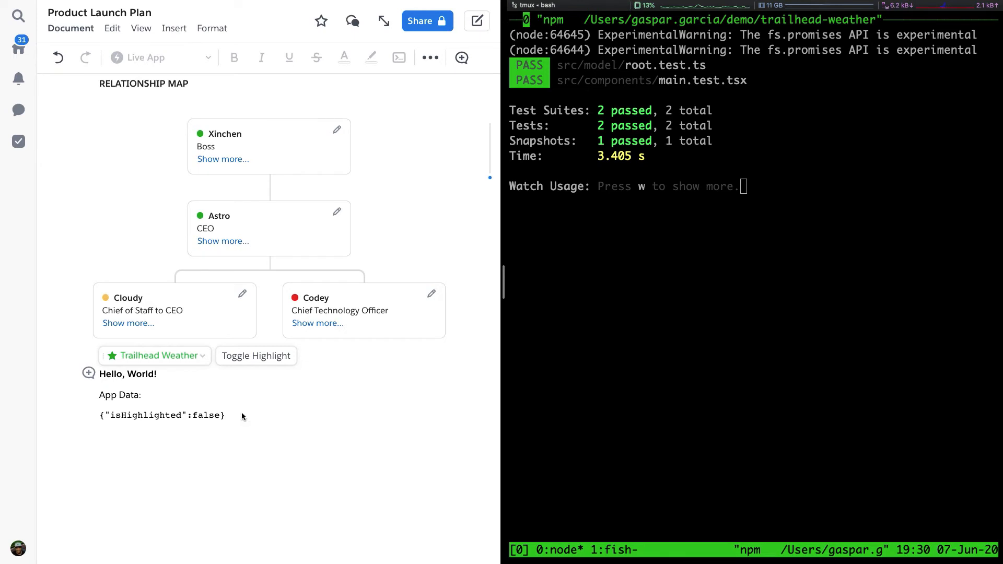
pyautogui.moveTo(271, 364)
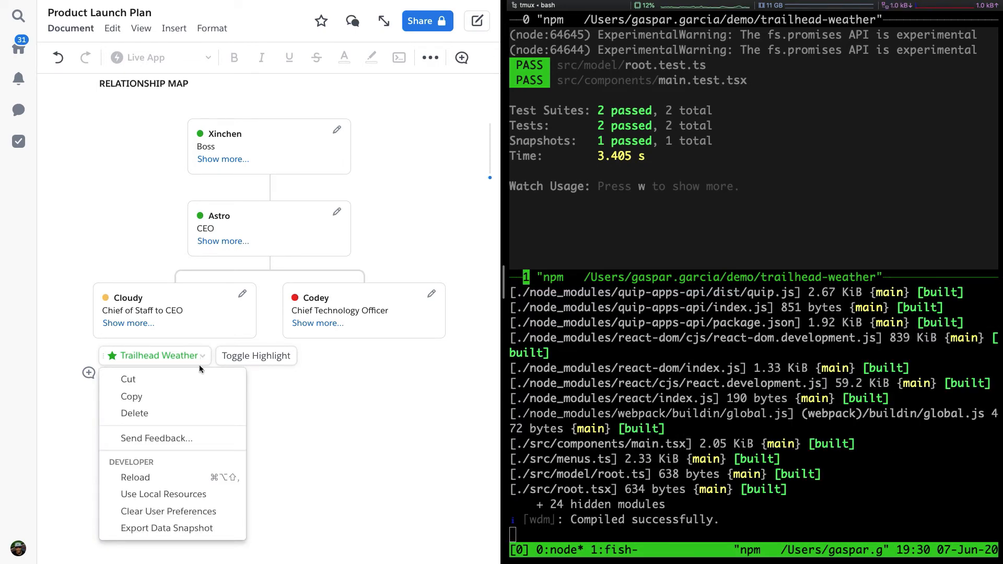
pyautogui.click(163, 494)
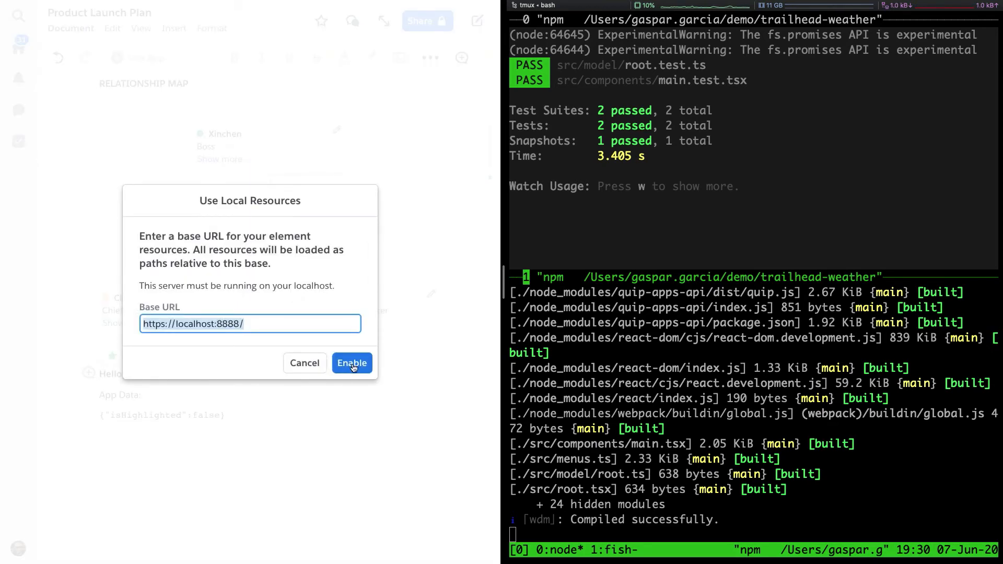
pyautogui.click(351, 363)
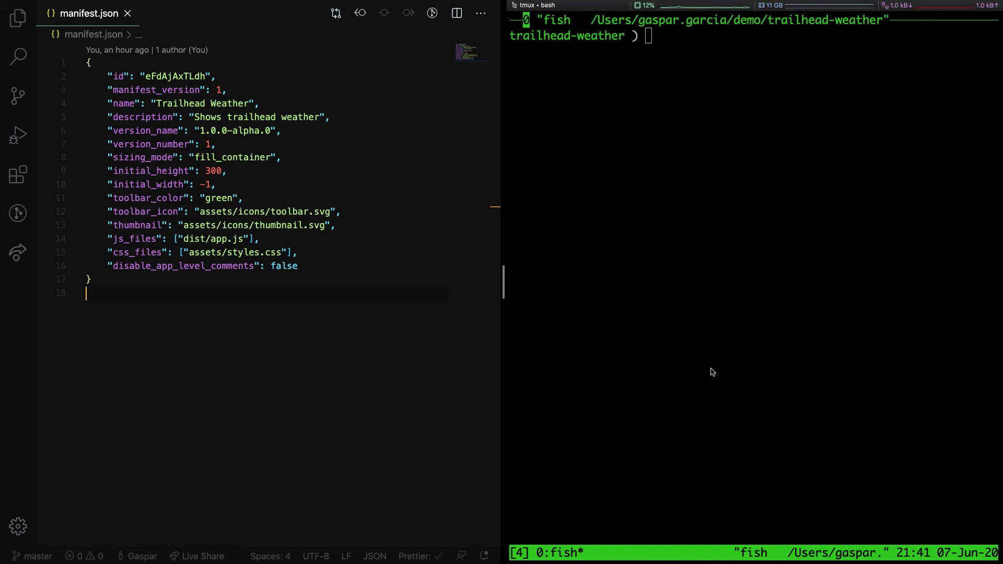
pyautogui.moveTo(682, 339)
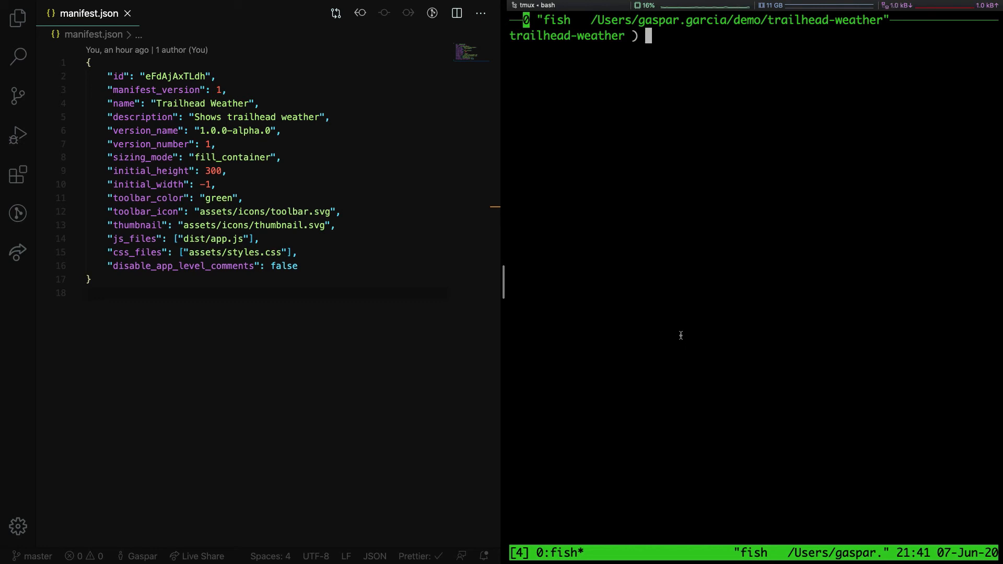
# Run git stash apply to restore the OpenWeatherMap and Google Fonts csp_sources
pyautogui.write('git stash apply')
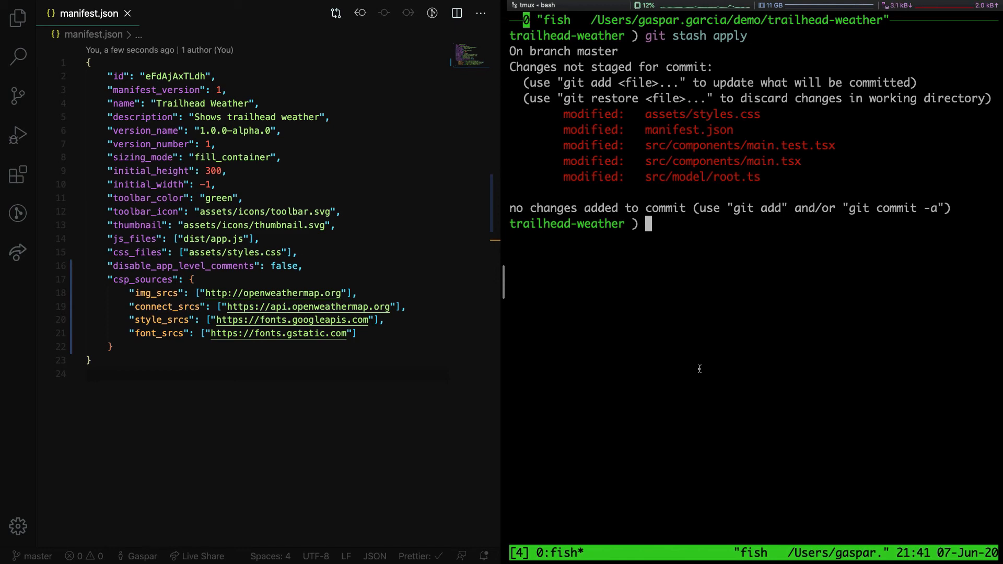
pyautogui.moveTo(702, 366)
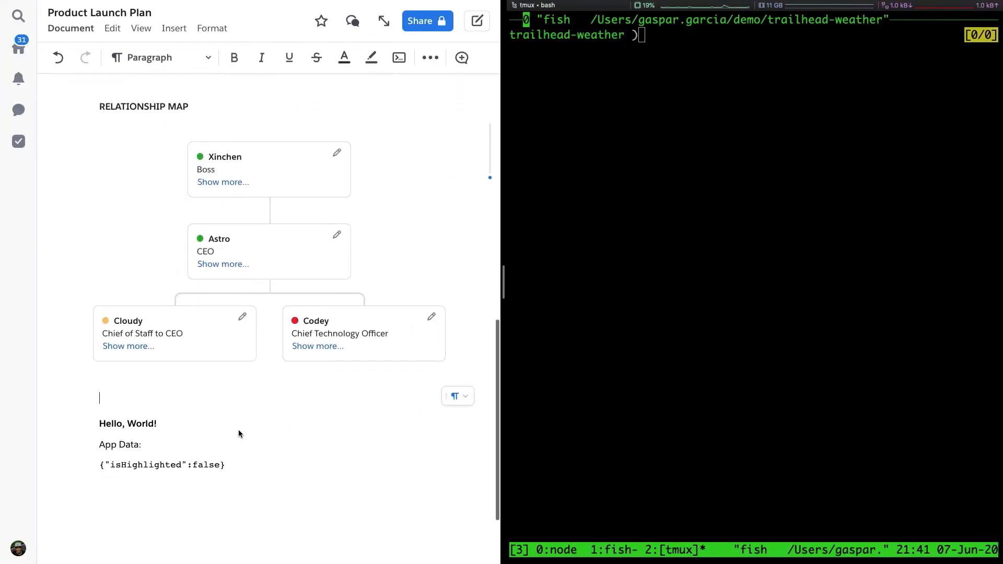
# Reload the Trailhead Weather app with Developer > Reload to show the San Francisco card
pyautogui.scroll(-3)
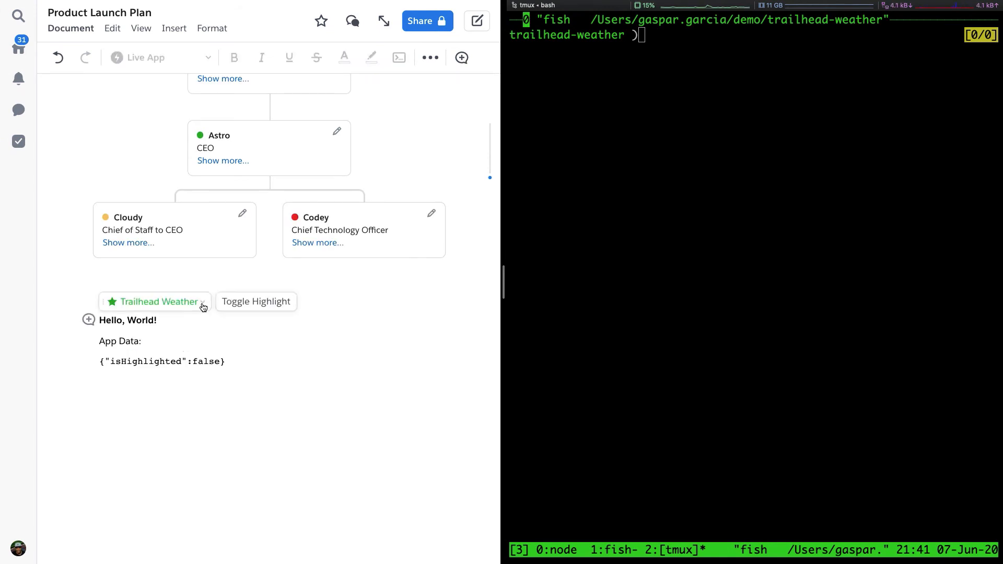
pyautogui.rightClick(153, 320)
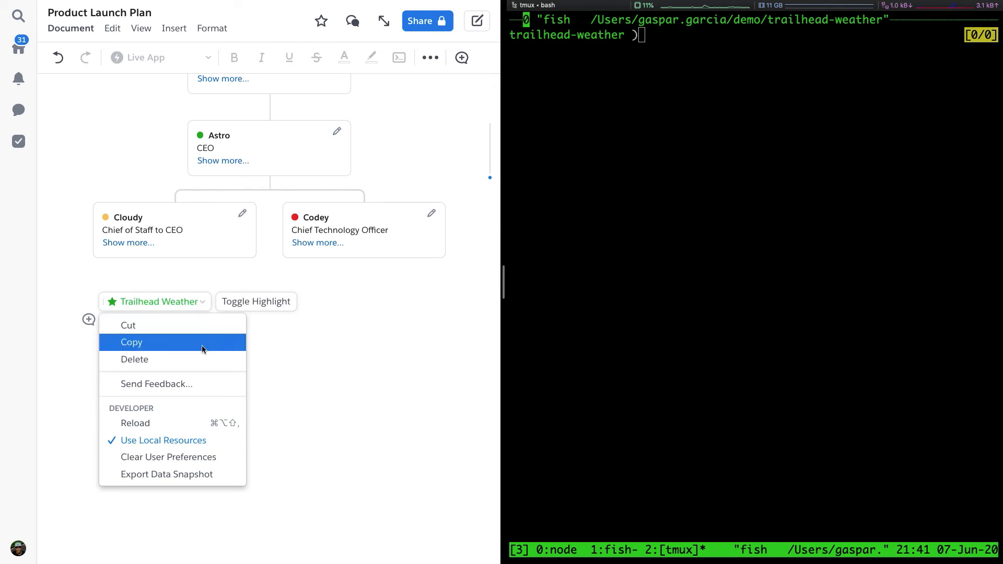
pyautogui.moveTo(135, 423)
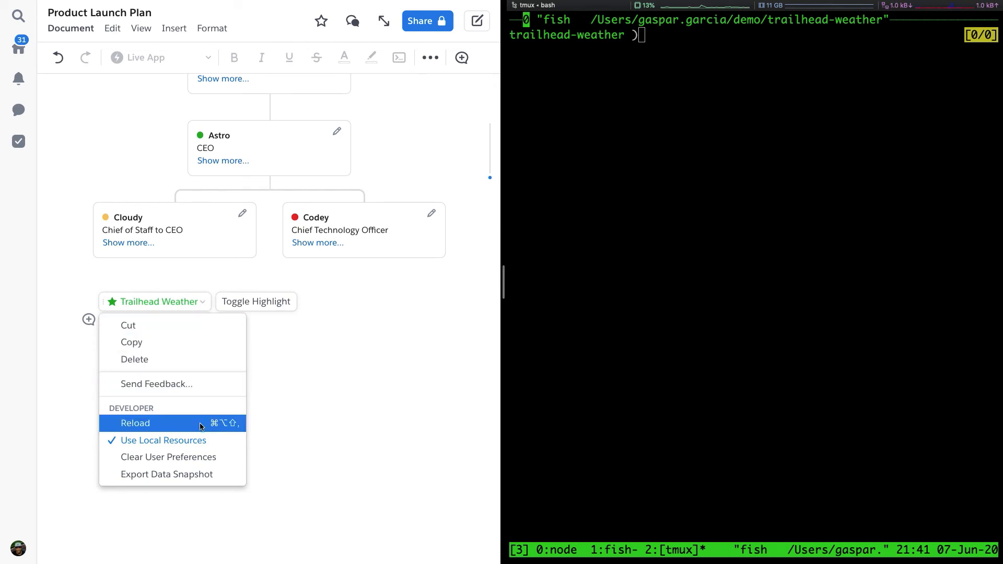
pyautogui.click(135, 422)
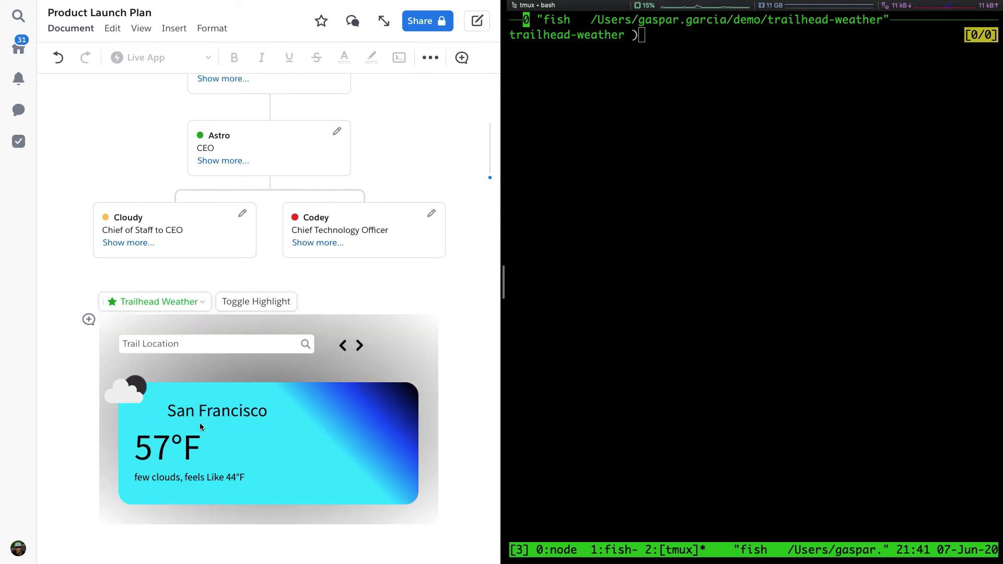
pyautogui.scroll(-3)
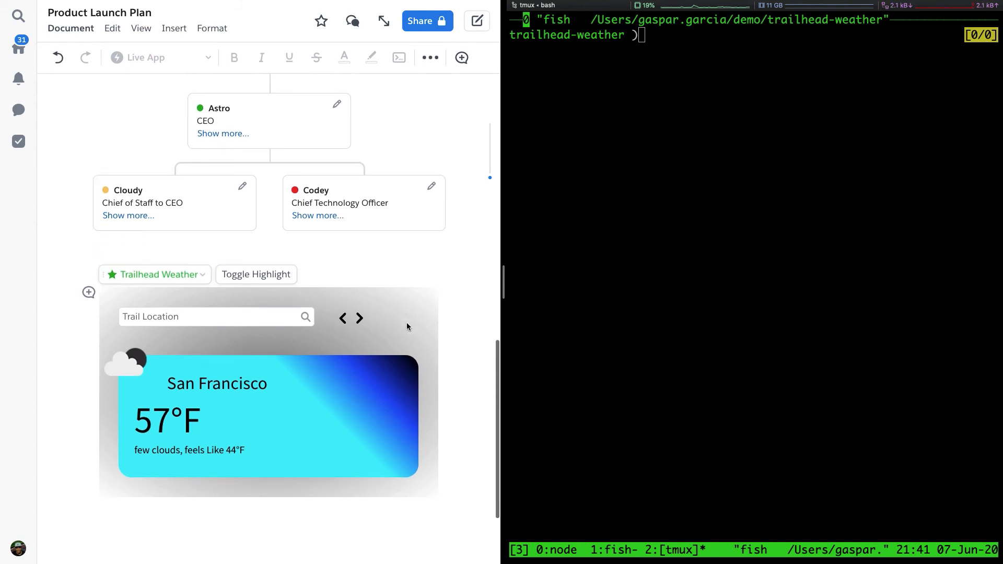
pyautogui.scroll(-3)
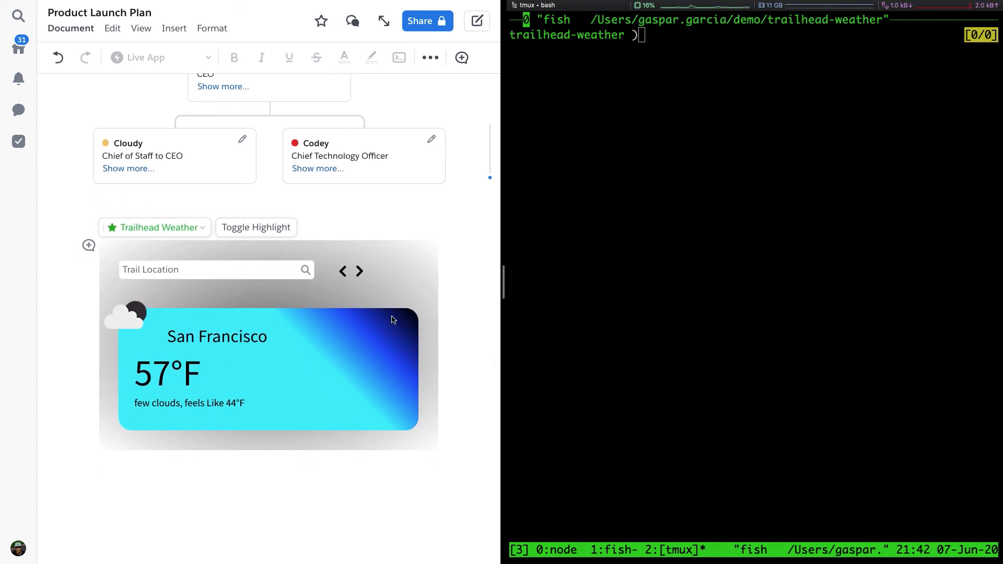
# Search the weather app for Hong Kong, Florida, London, then San Francisco
pyautogui.click(211, 270)
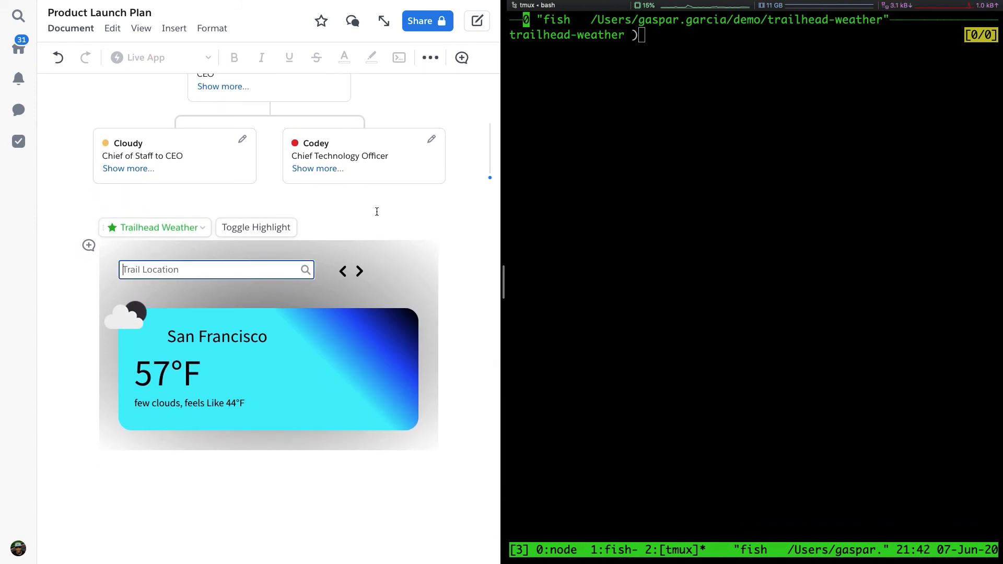
pyautogui.write('HOn')
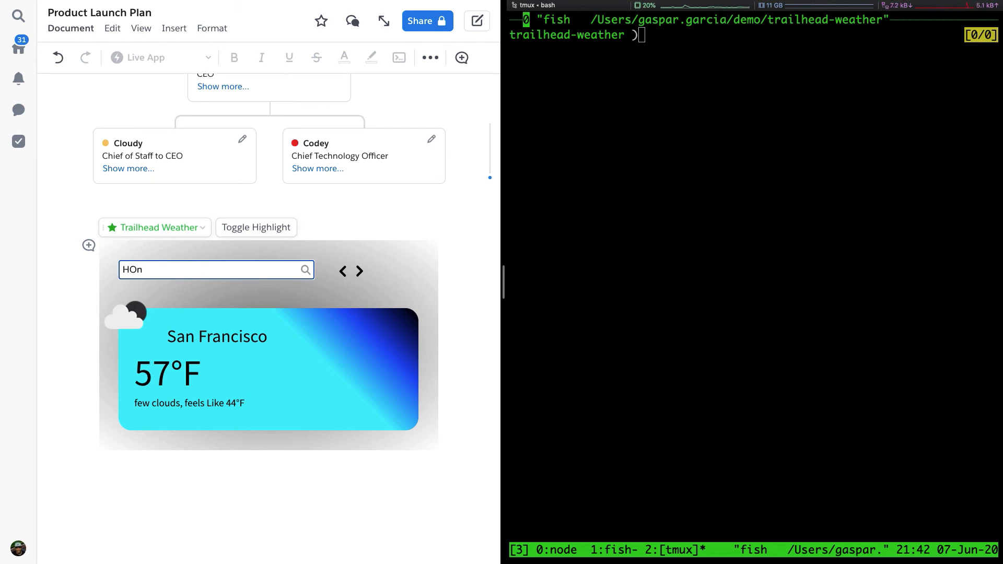
pyautogui.write('Hong Kong')
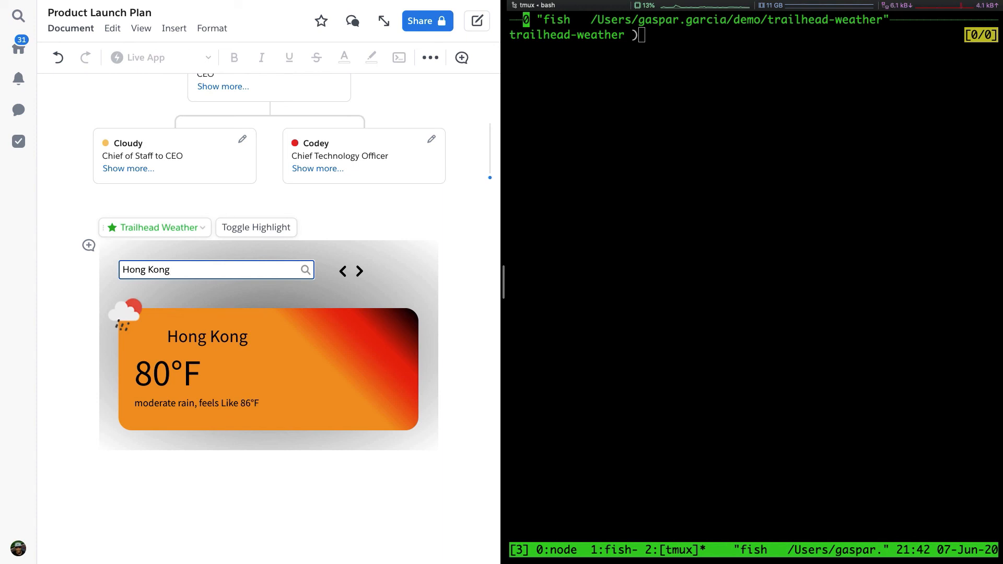
pyautogui.write('Flor')
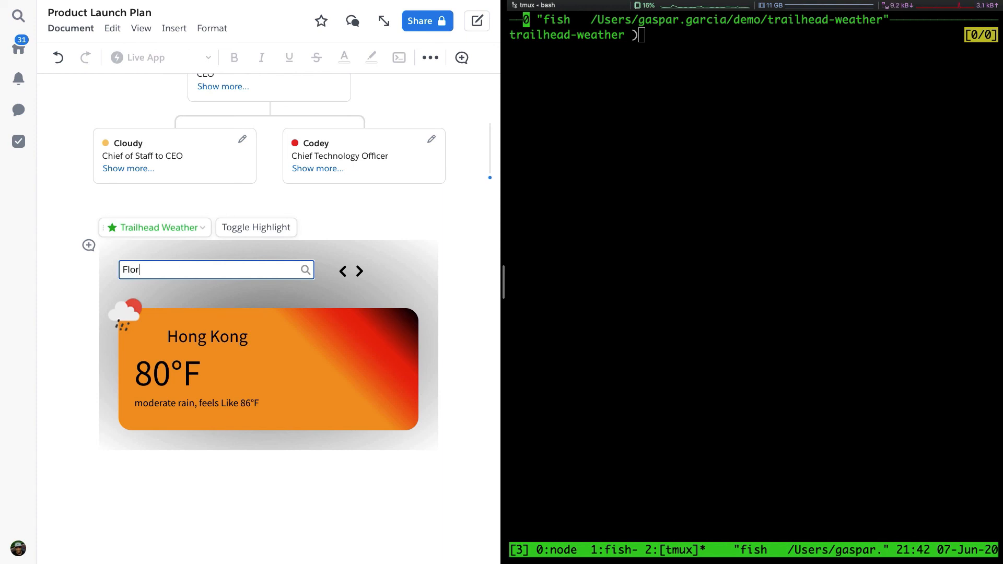
pyautogui.write('ida')
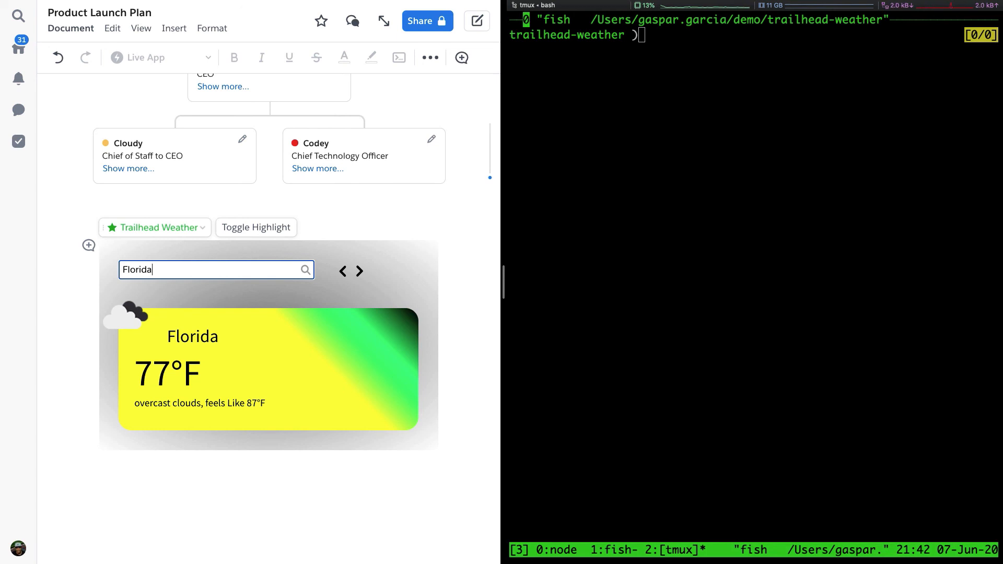
pyautogui.write('London')
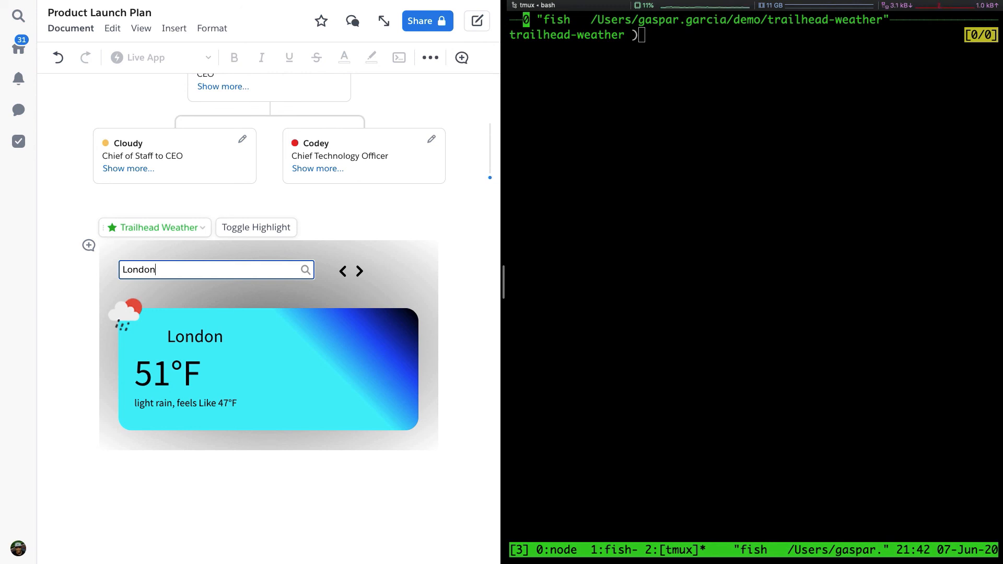
pyautogui.write('San Franc')
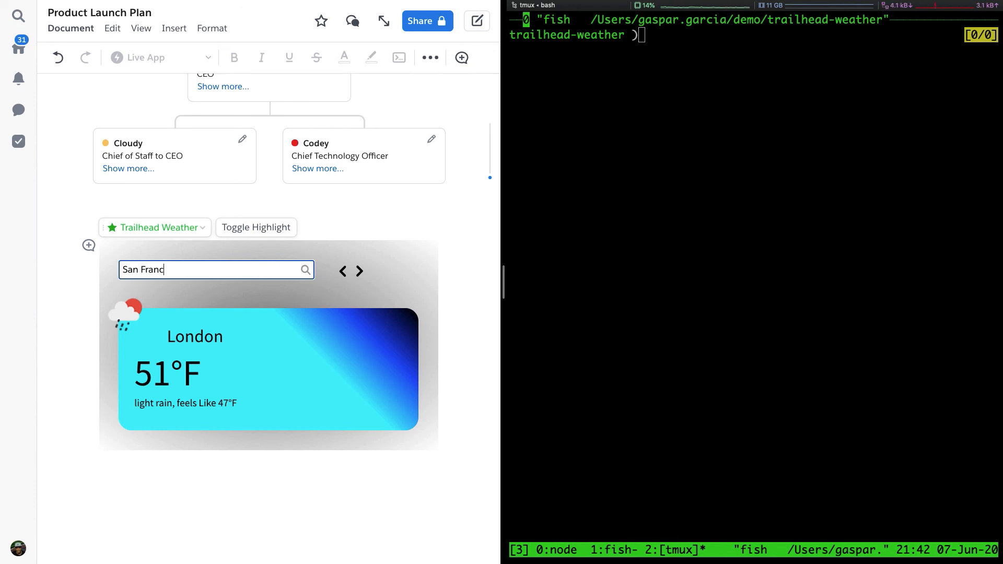
pyautogui.write('isco')
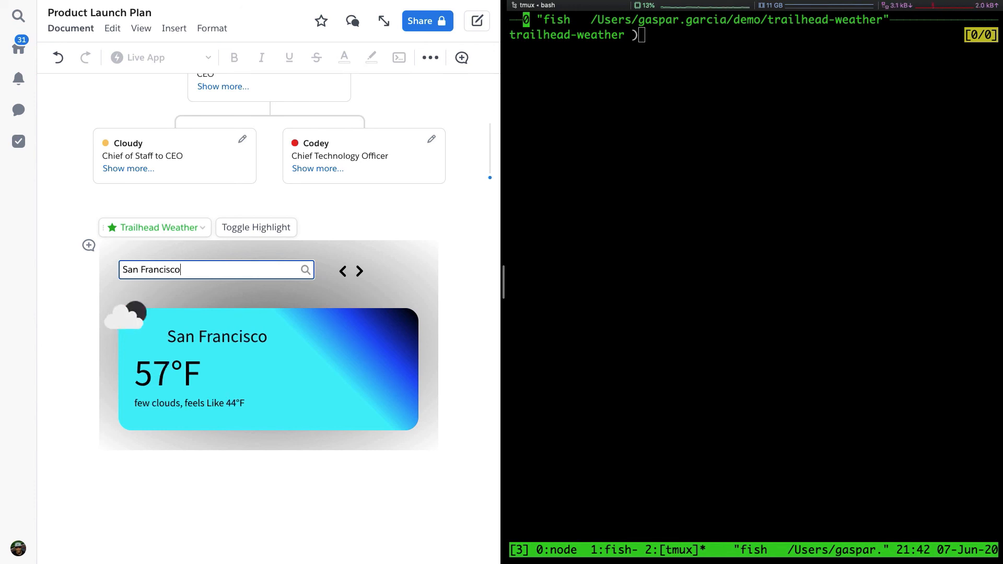